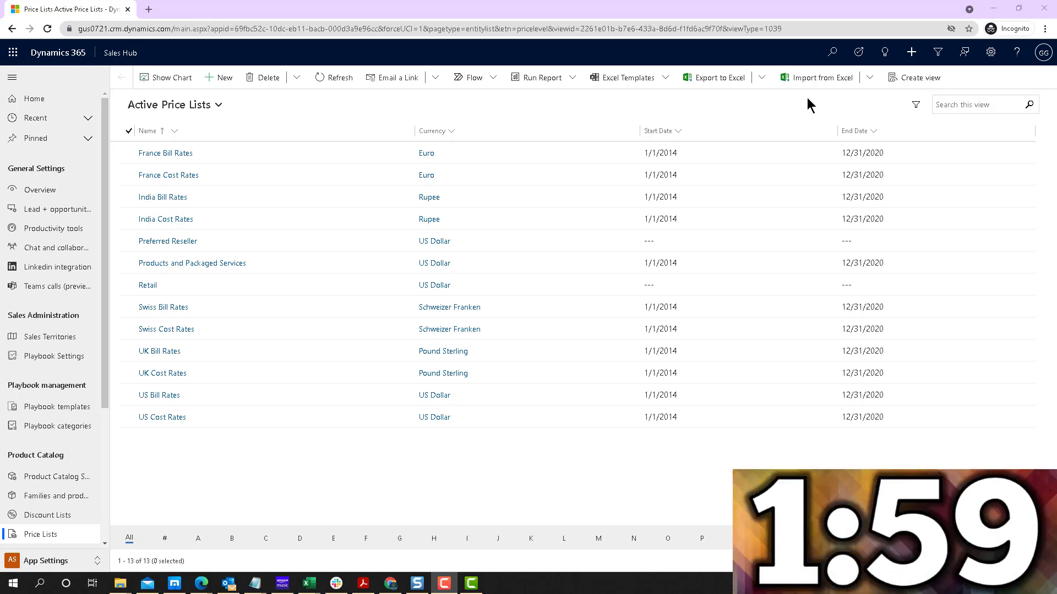
Reach Personalization Settings from the Settings gear menu
{"action": "left_click", "coordinate": [990, 52]}
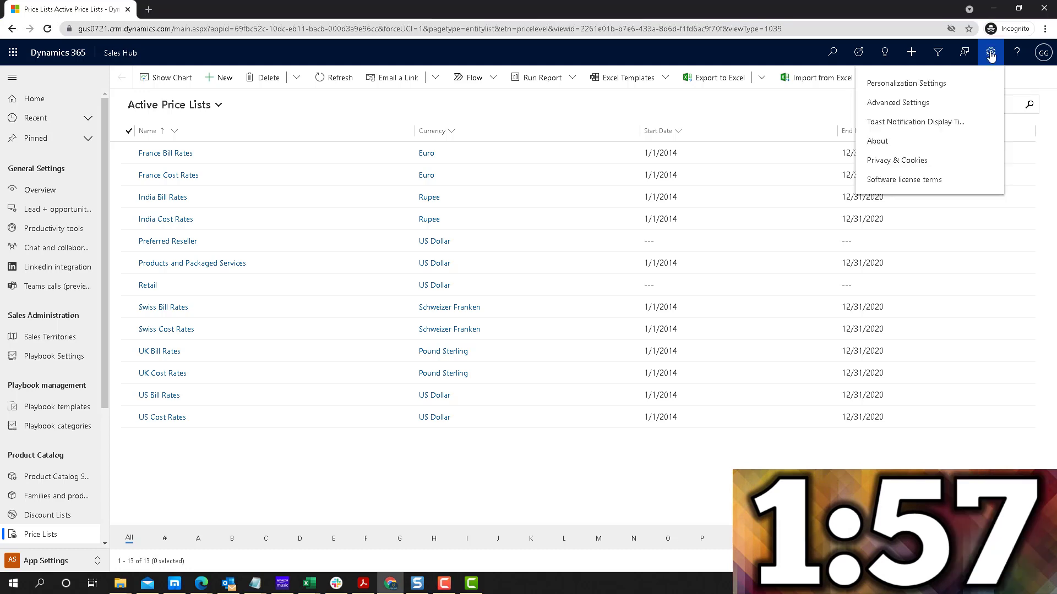
{"action": "mouse_move", "coordinate": [924, 83]}
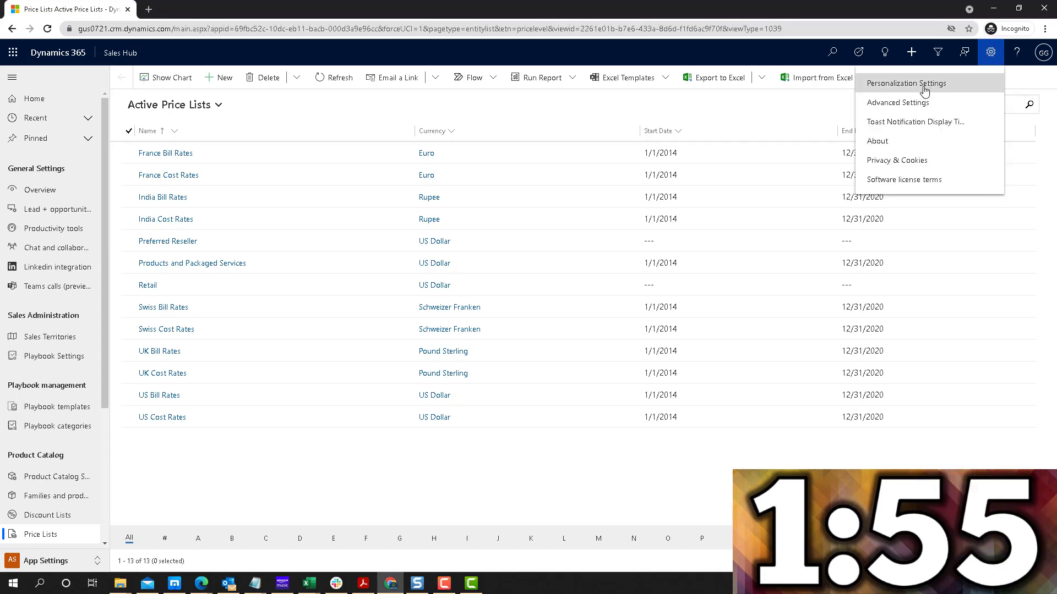
{"action": "left_click", "coordinate": [906, 82]}
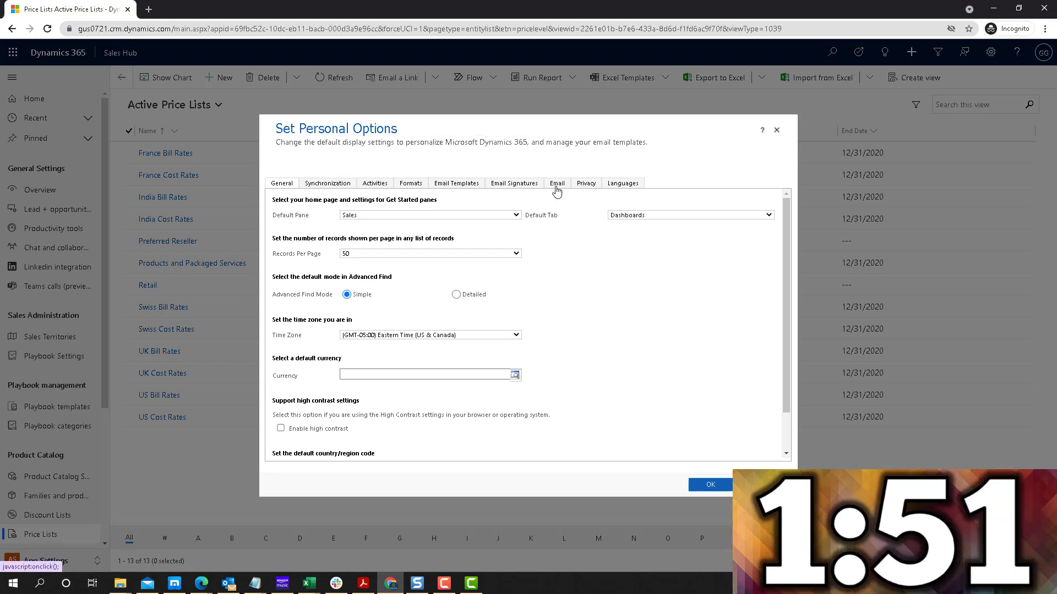
Show the Email options and list the record types tracked emails can auto-create
{"action": "left_click", "coordinate": [557, 182]}
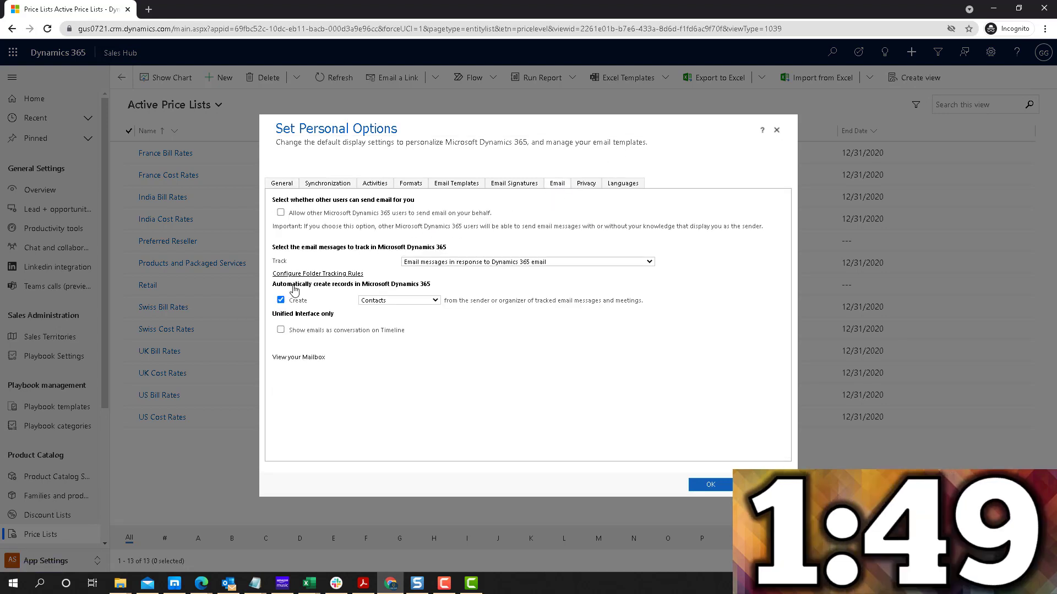
{"action": "mouse_move", "coordinate": [326, 291]}
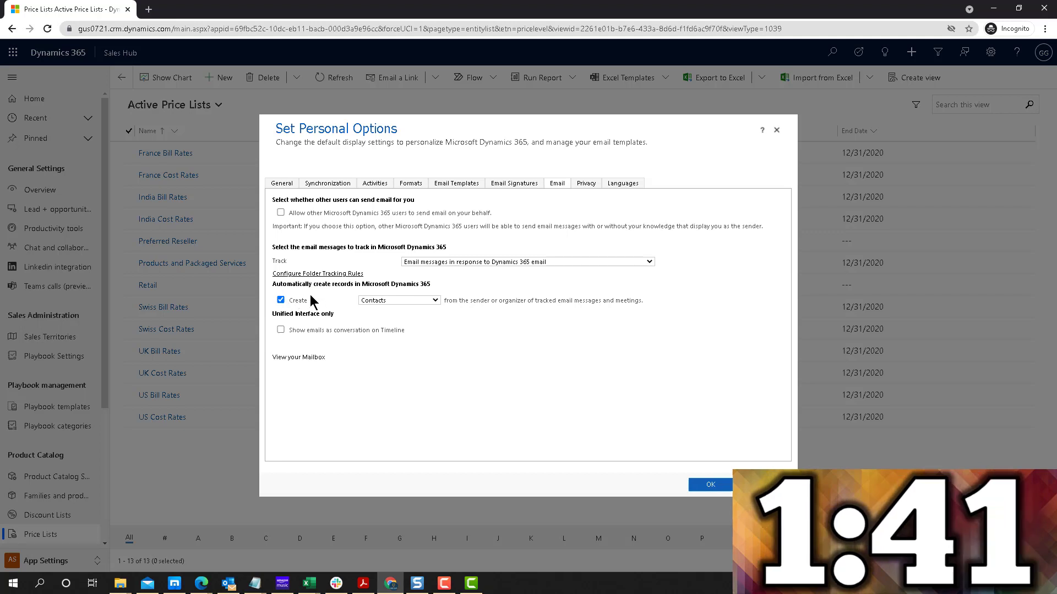
{"action": "mouse_move", "coordinate": [432, 317]}
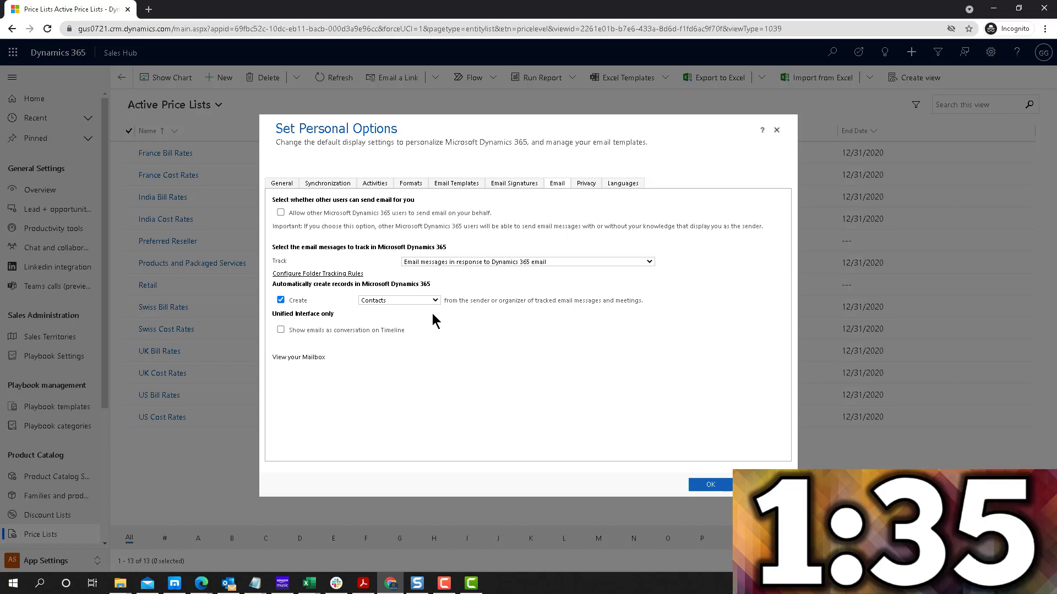
{"action": "left_click", "coordinate": [398, 299]}
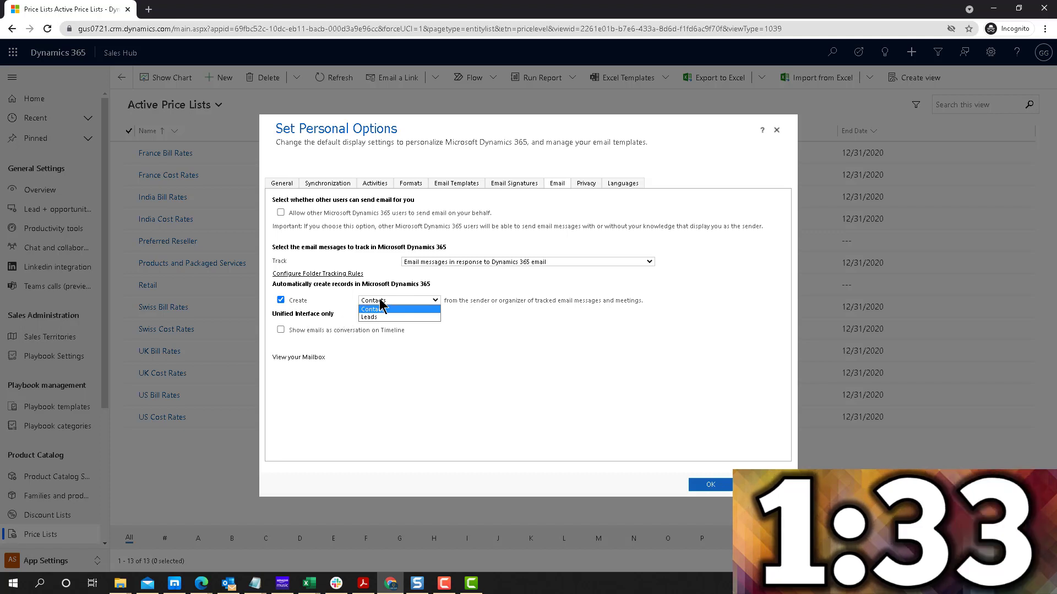
Set tracked emails to automatically create Leads and save the personal options with OK
{"action": "left_click", "coordinate": [369, 318]}
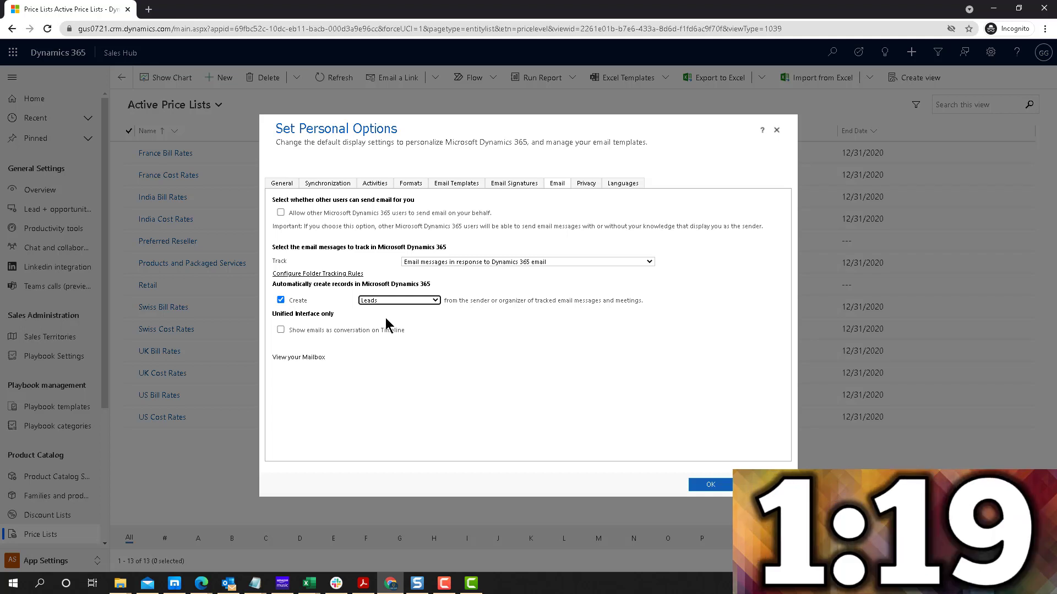
{"action": "left_click", "coordinate": [710, 485]}
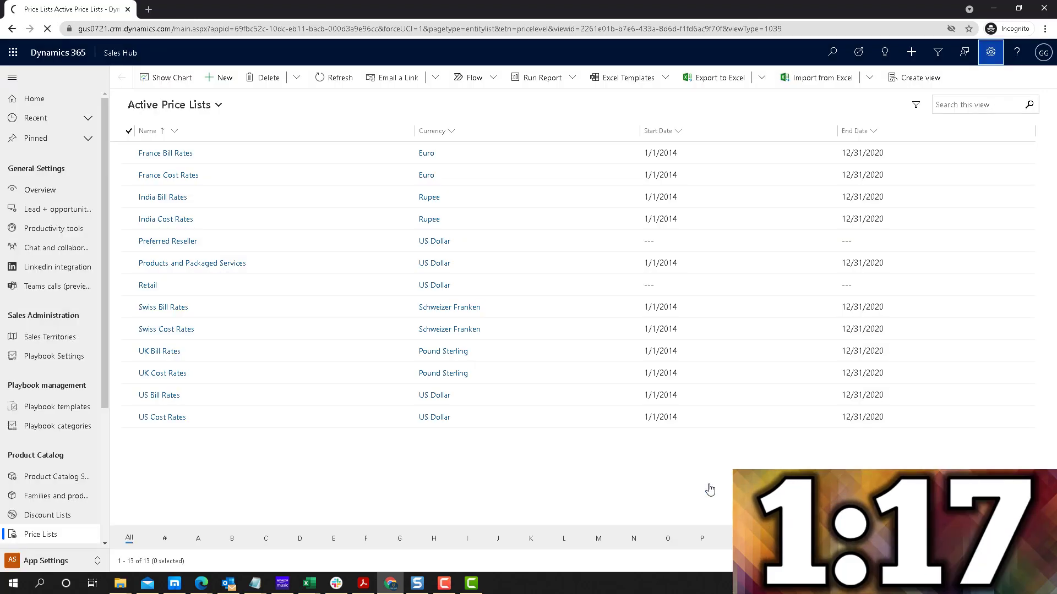